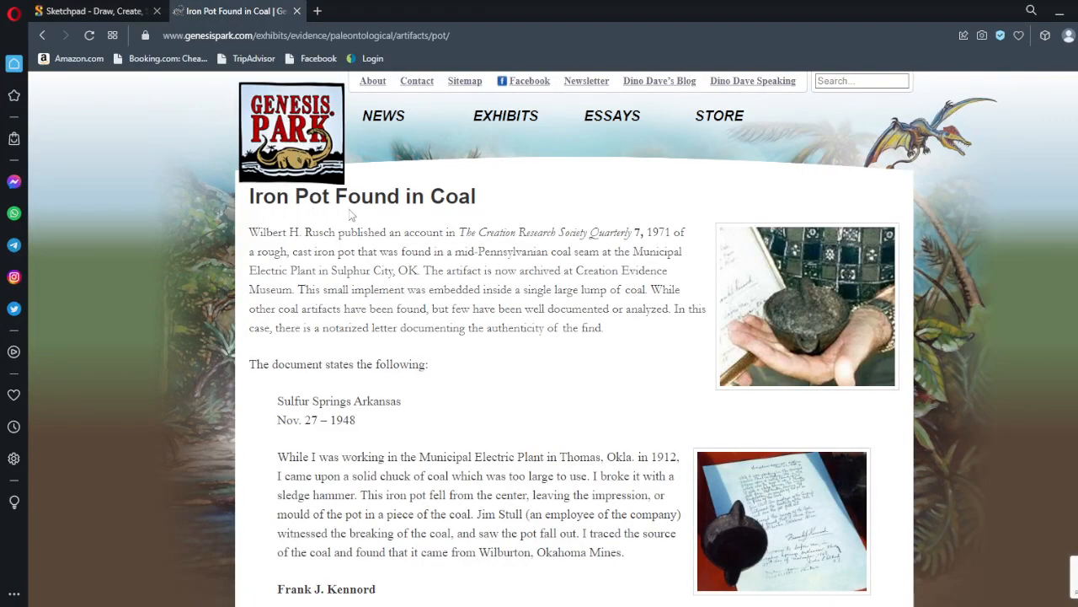
mouse_move(759, 287)
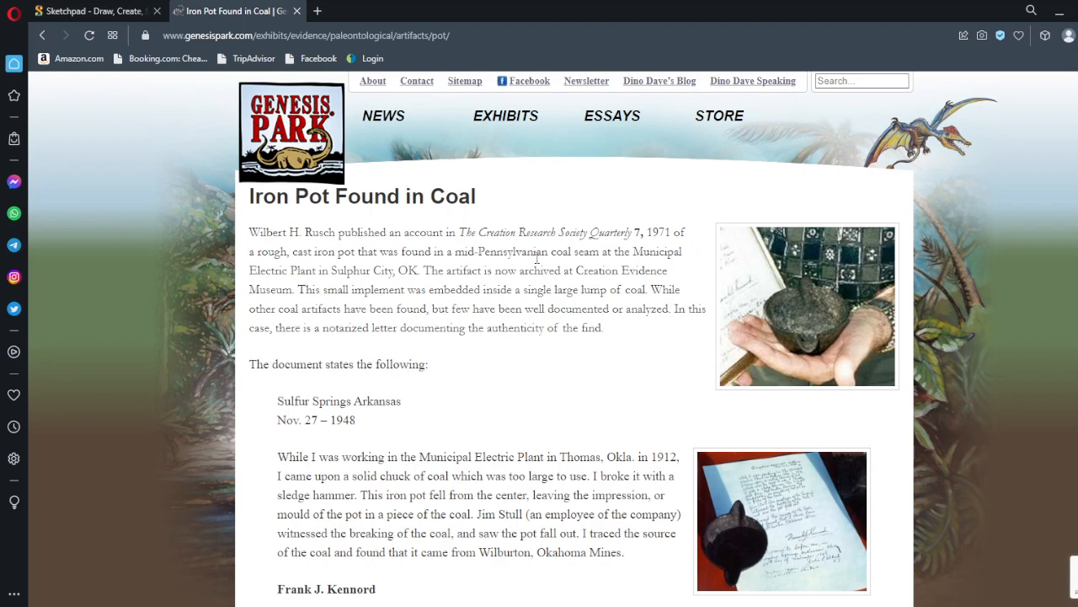
mouse_move(266, 283)
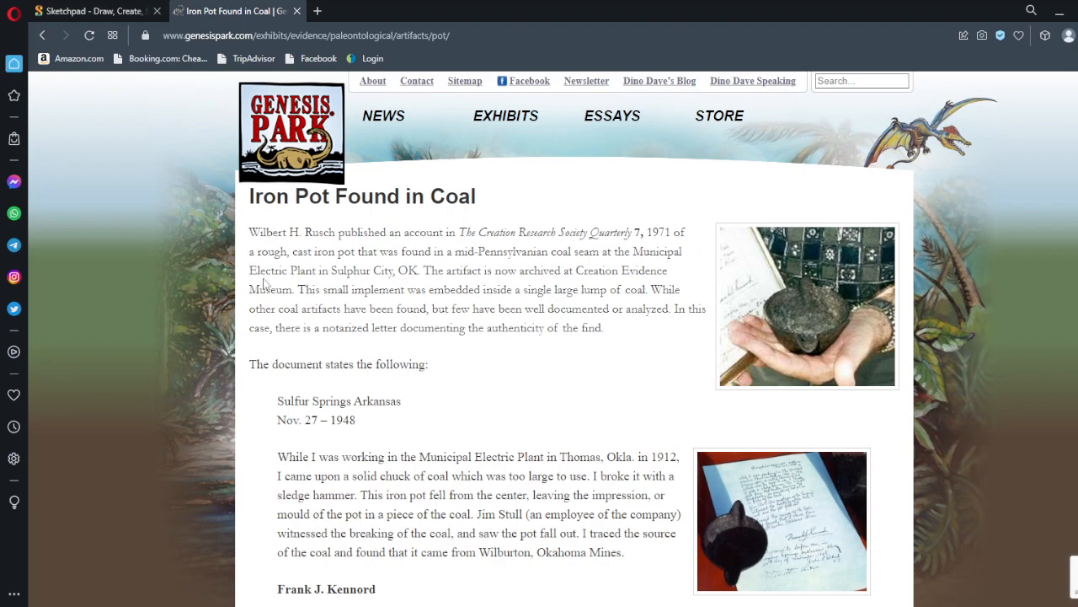
mouse_move(413, 284)
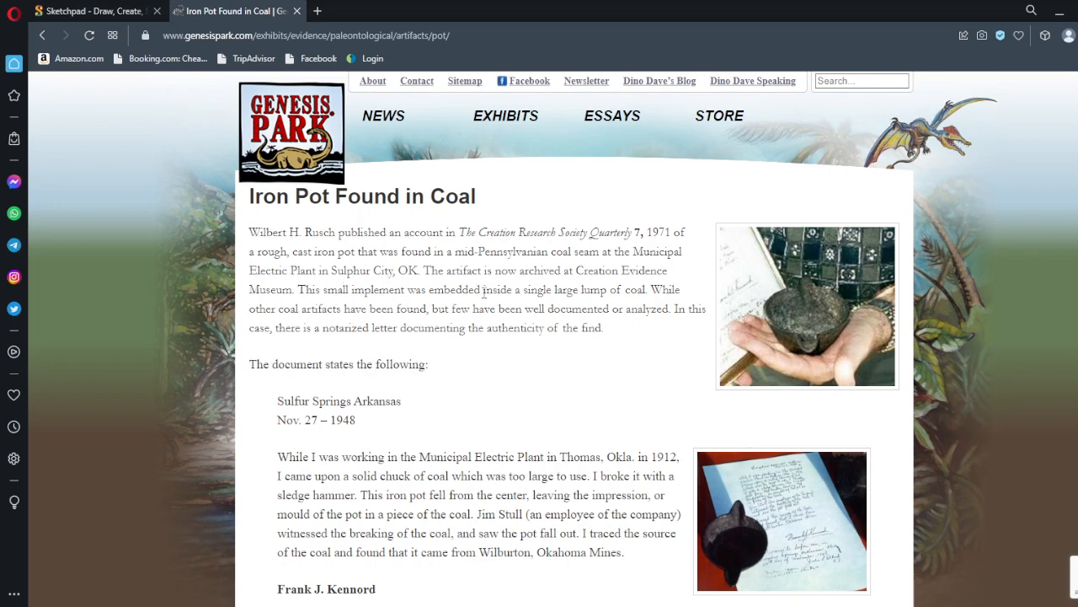
mouse_move(556, 286)
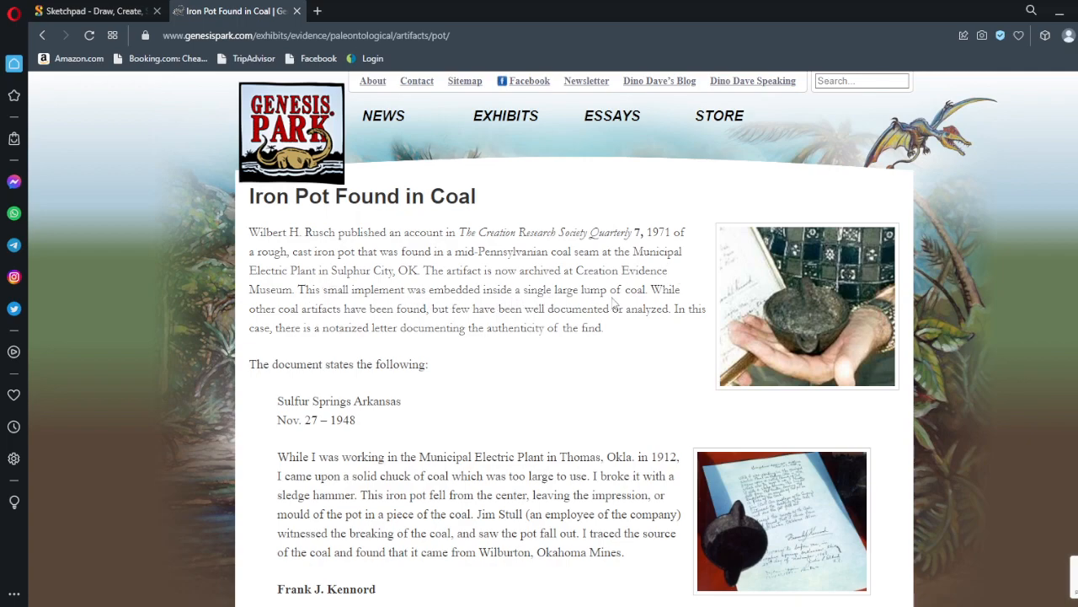
mouse_move(284, 324)
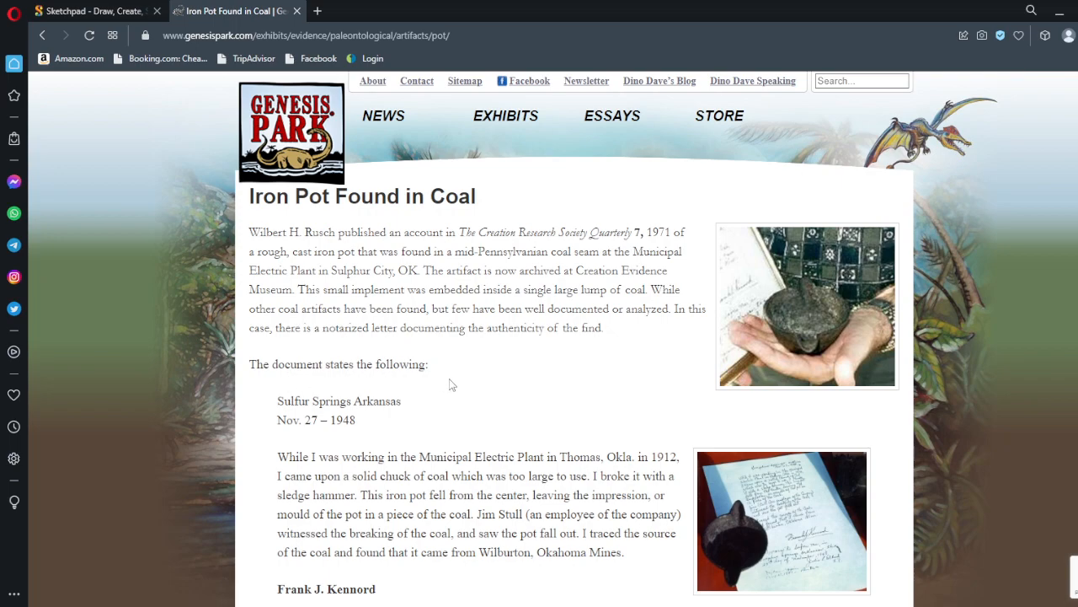
scroll("down", 3)
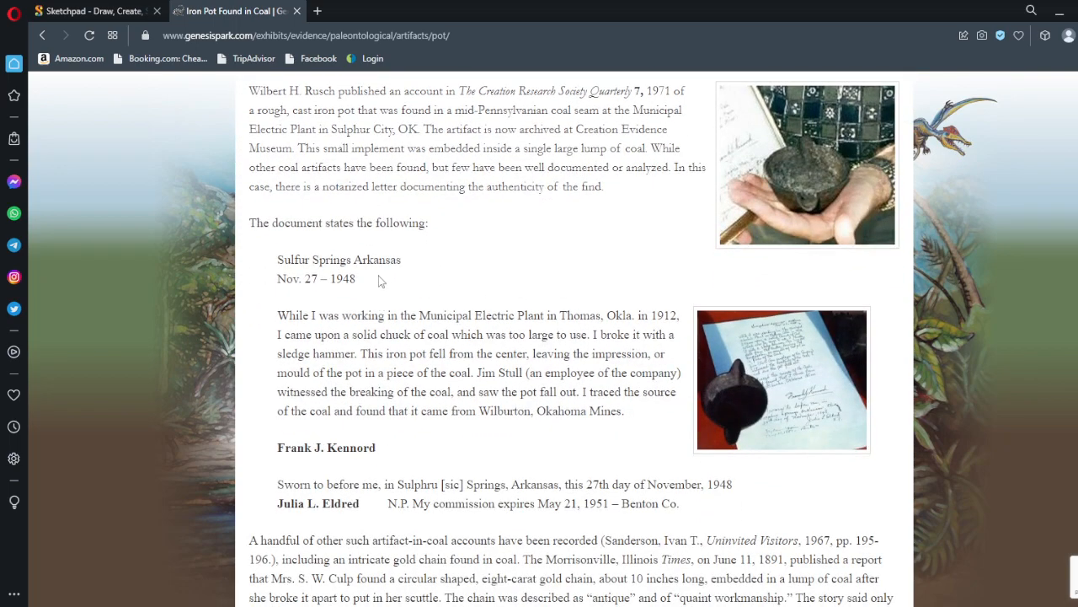
mouse_move(344, 297)
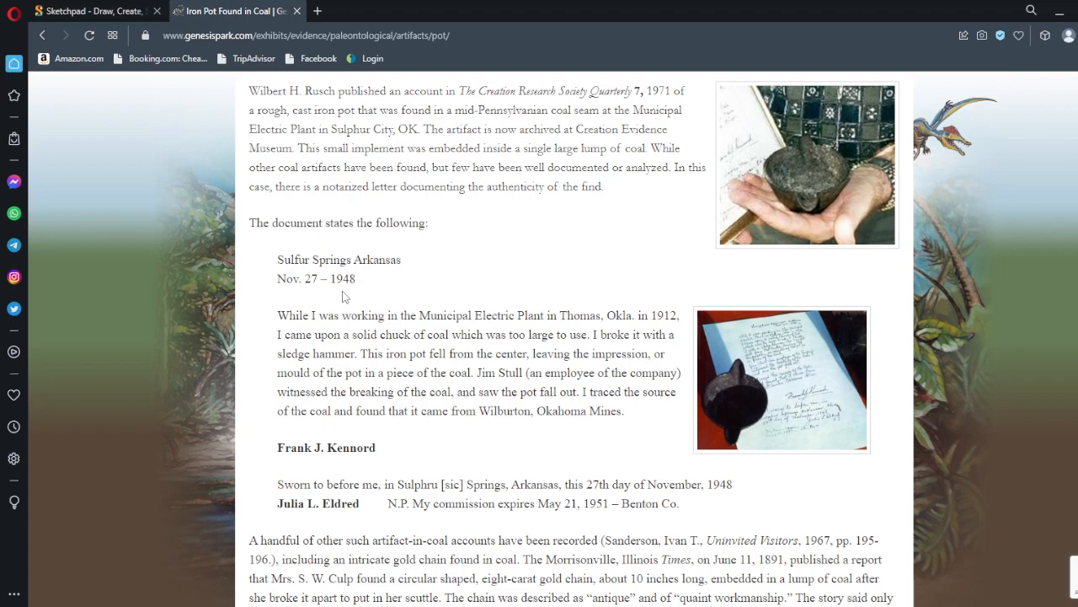
mouse_move(411, 320)
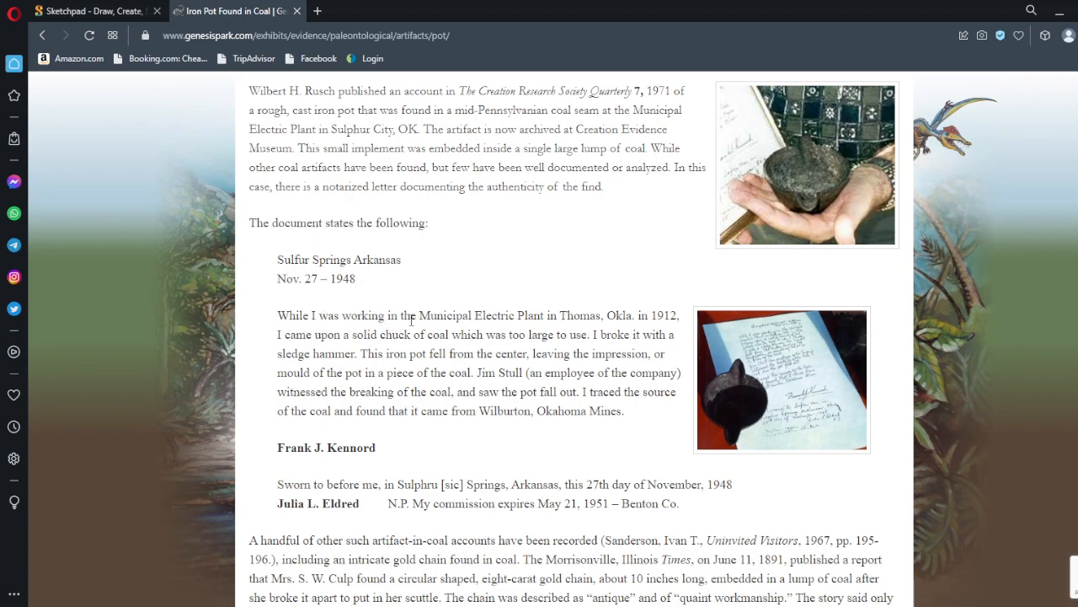
mouse_move(630, 318)
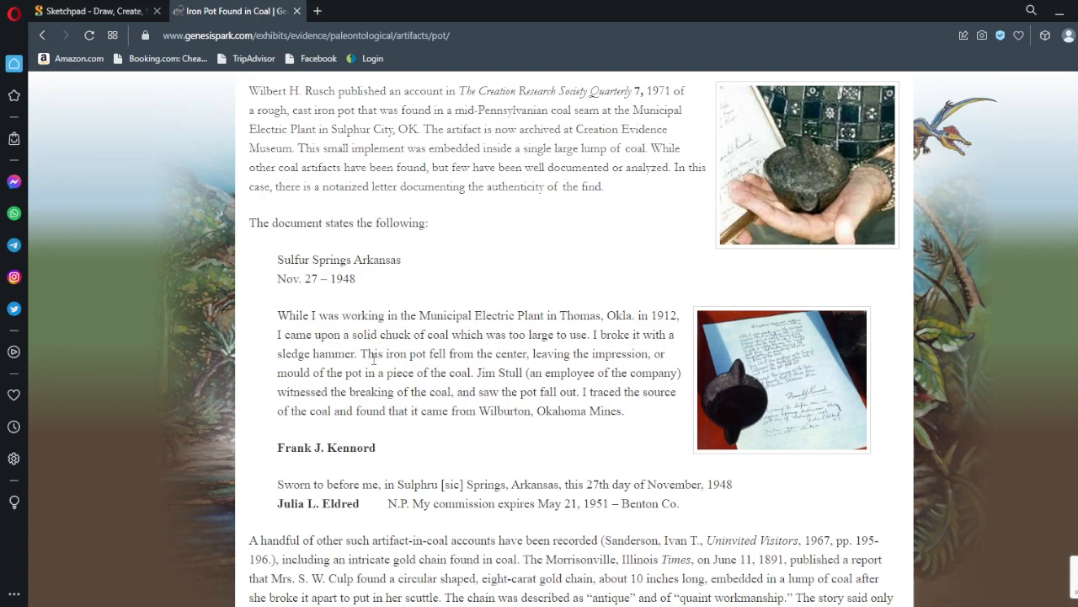
mouse_move(516, 371)
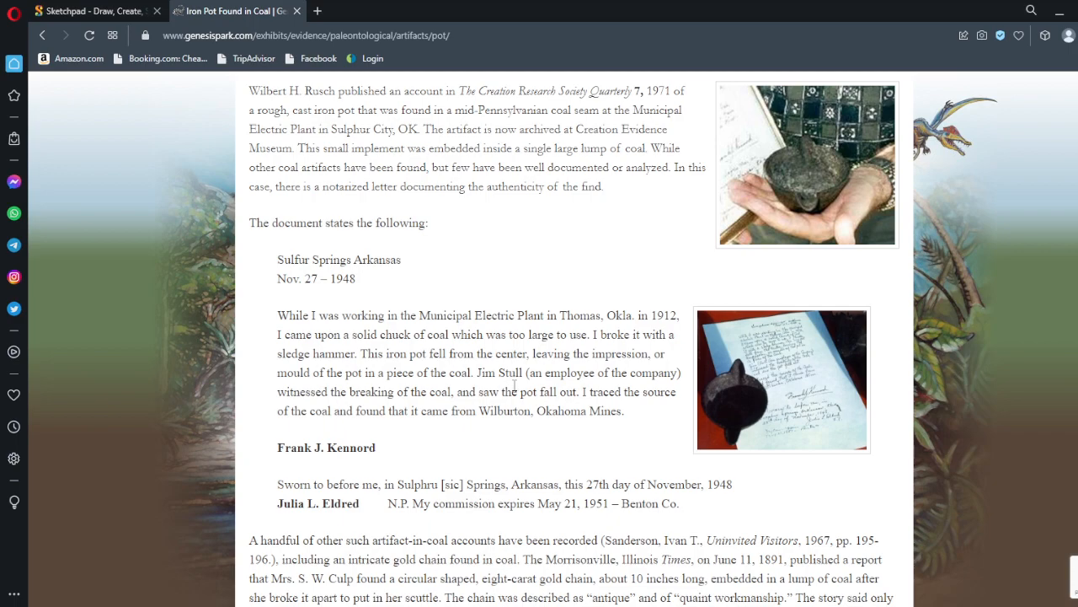
mouse_move(327, 404)
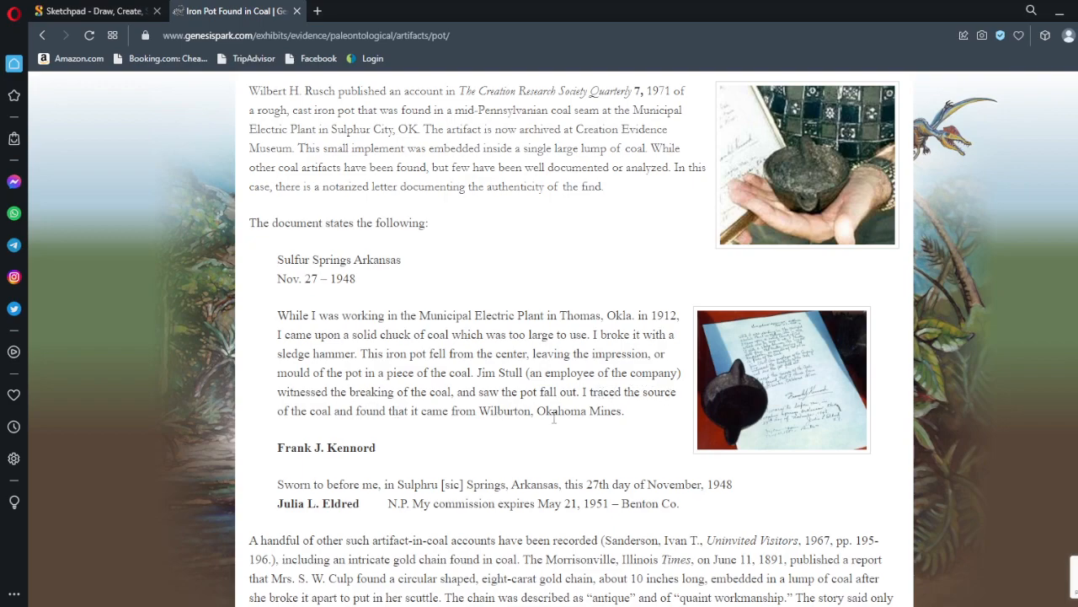
scroll("down", 3)
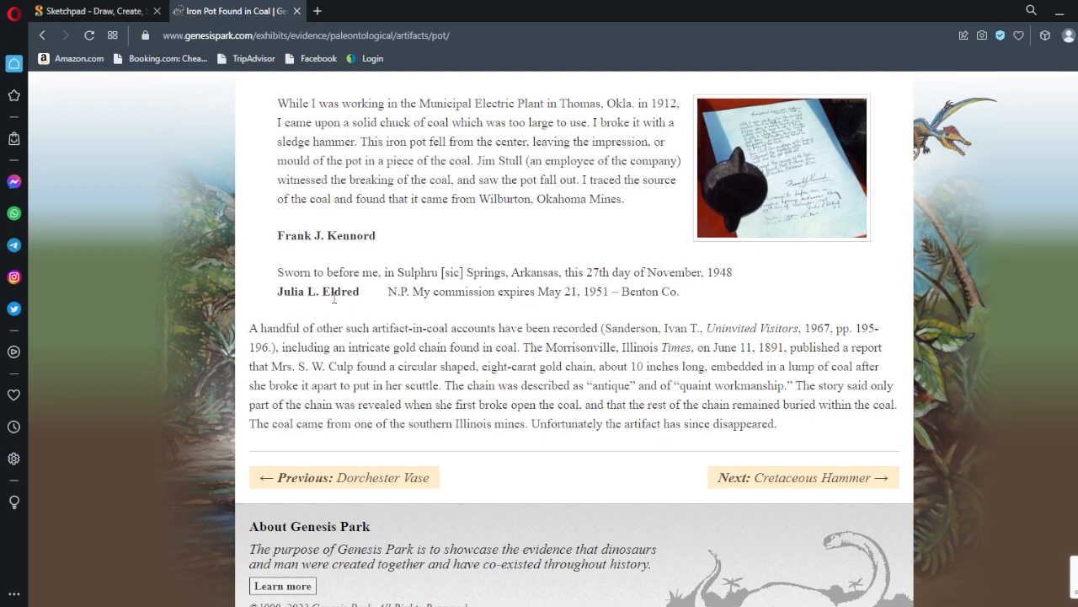
mouse_move(415, 306)
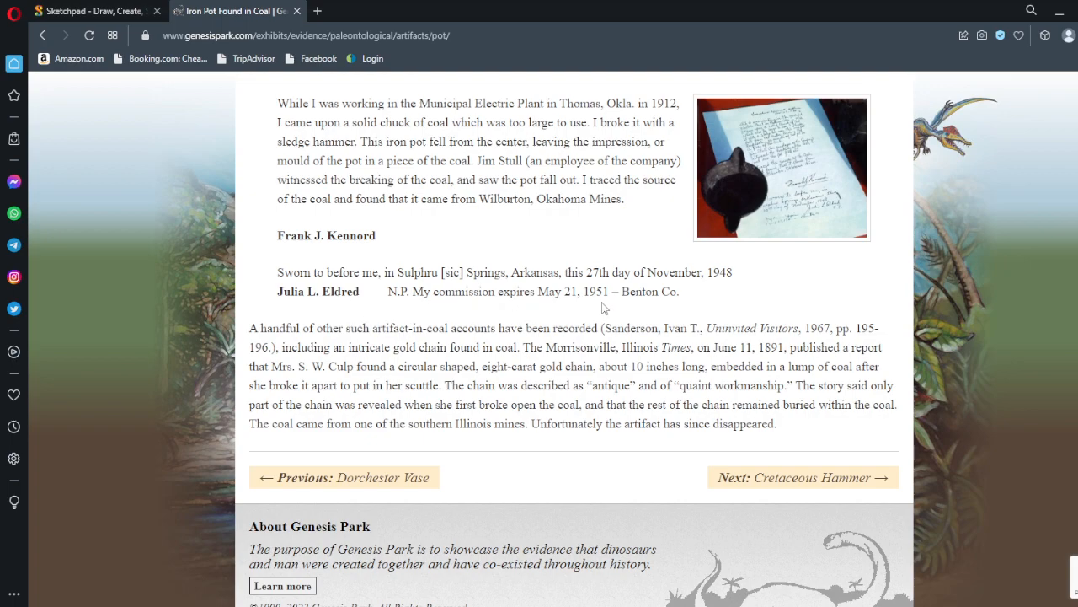
mouse_move(448, 306)
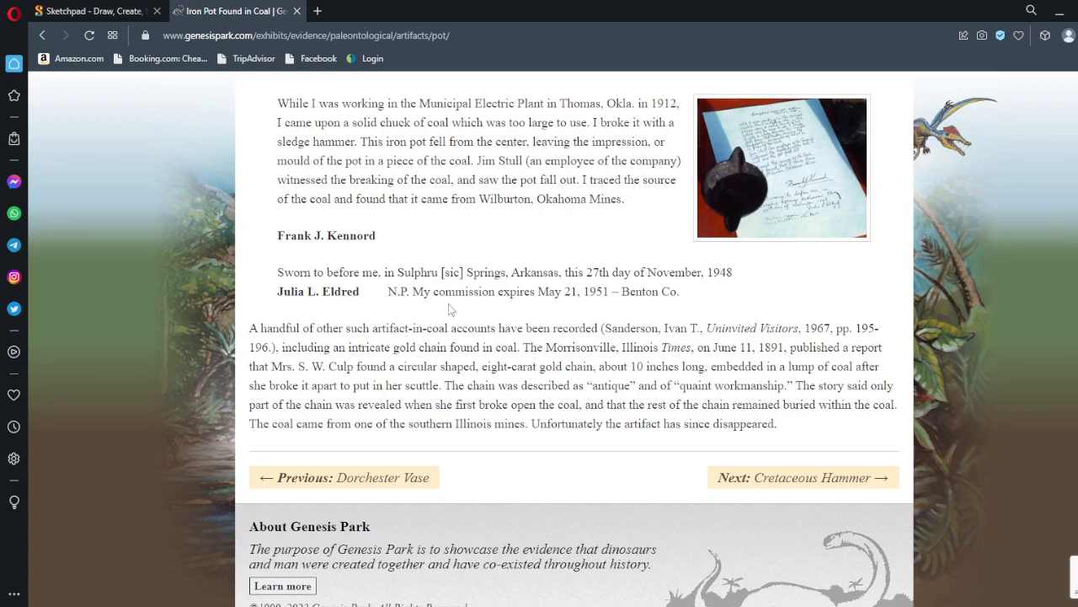
mouse_move(340, 330)
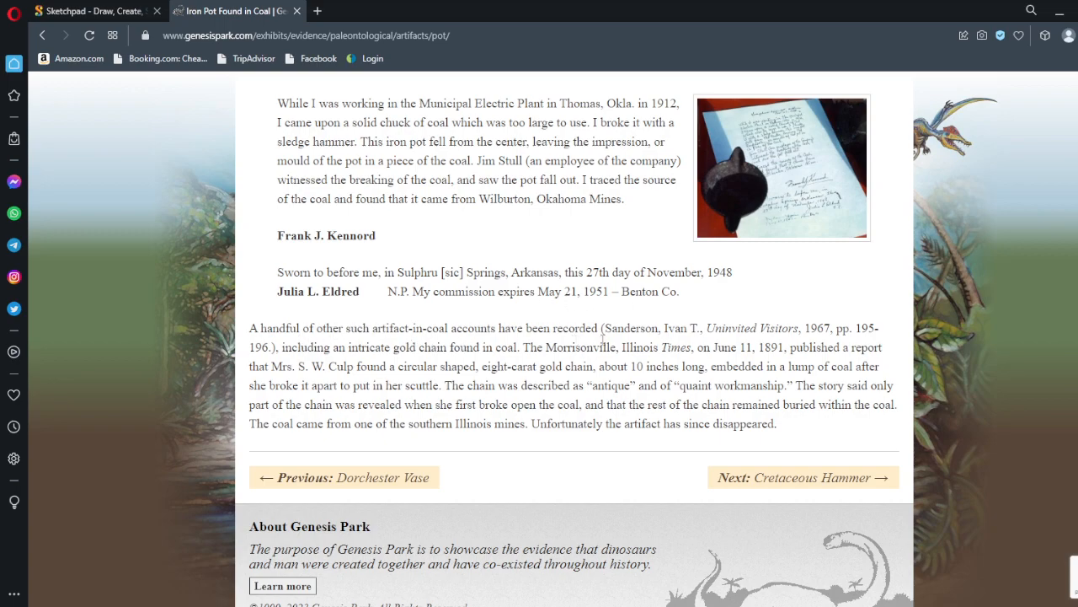
mouse_move(742, 338)
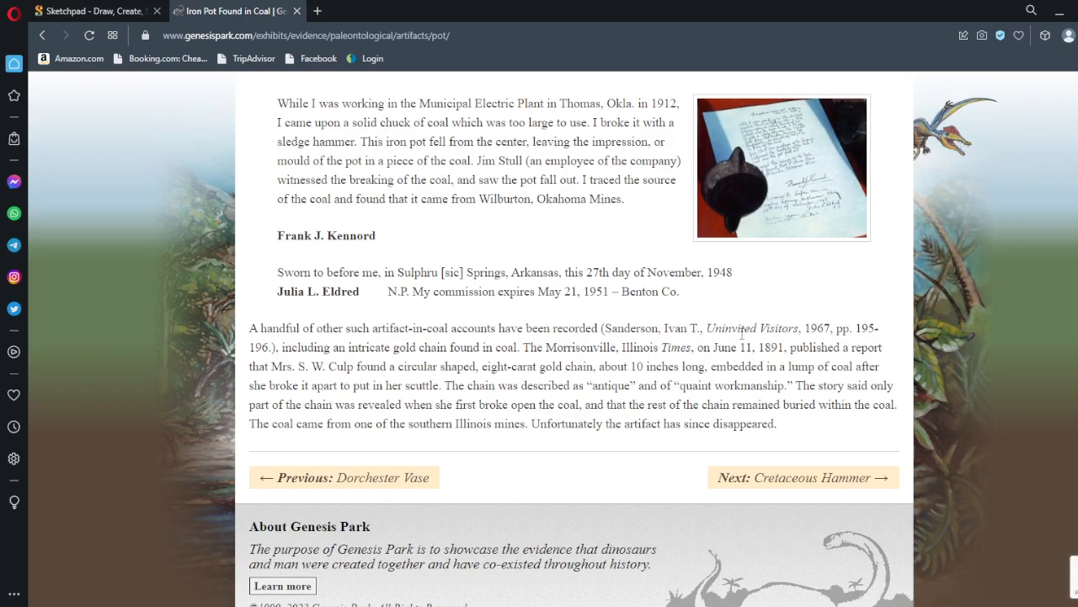
mouse_move(718, 341)
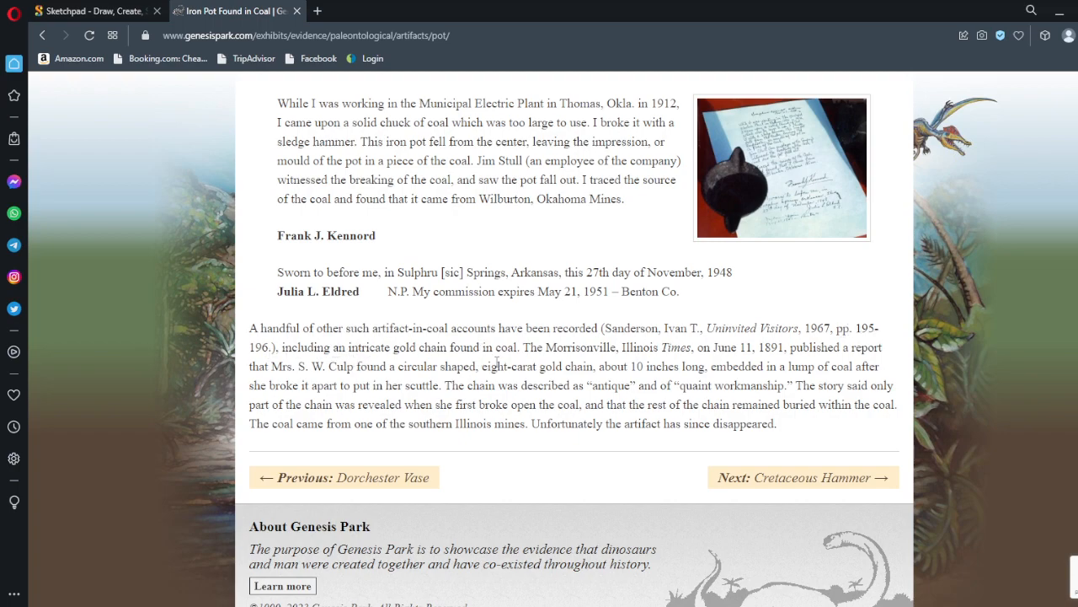
mouse_move(630, 352)
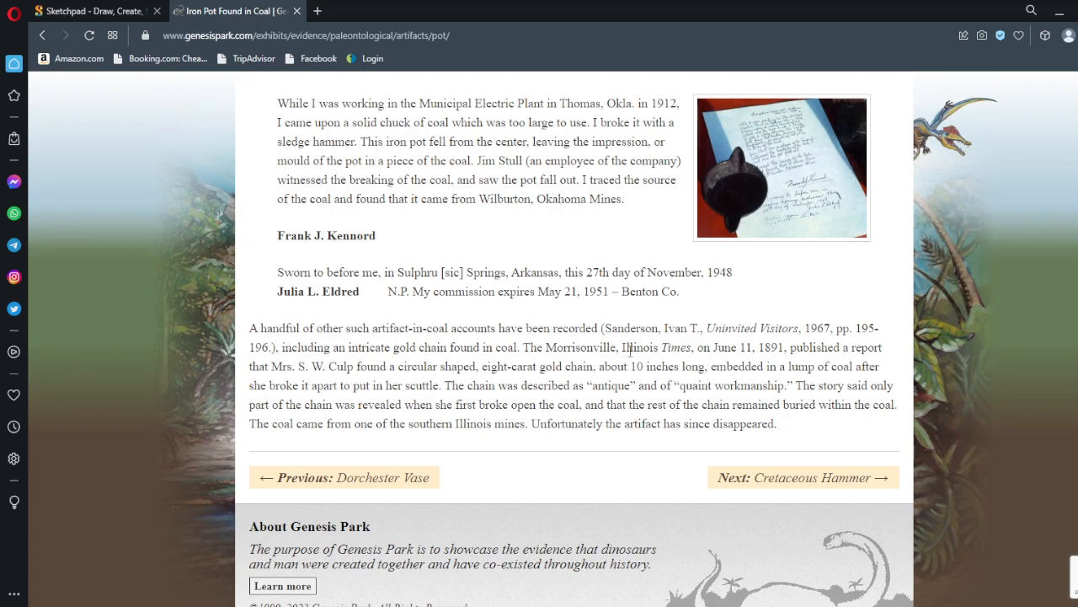
mouse_move(748, 349)
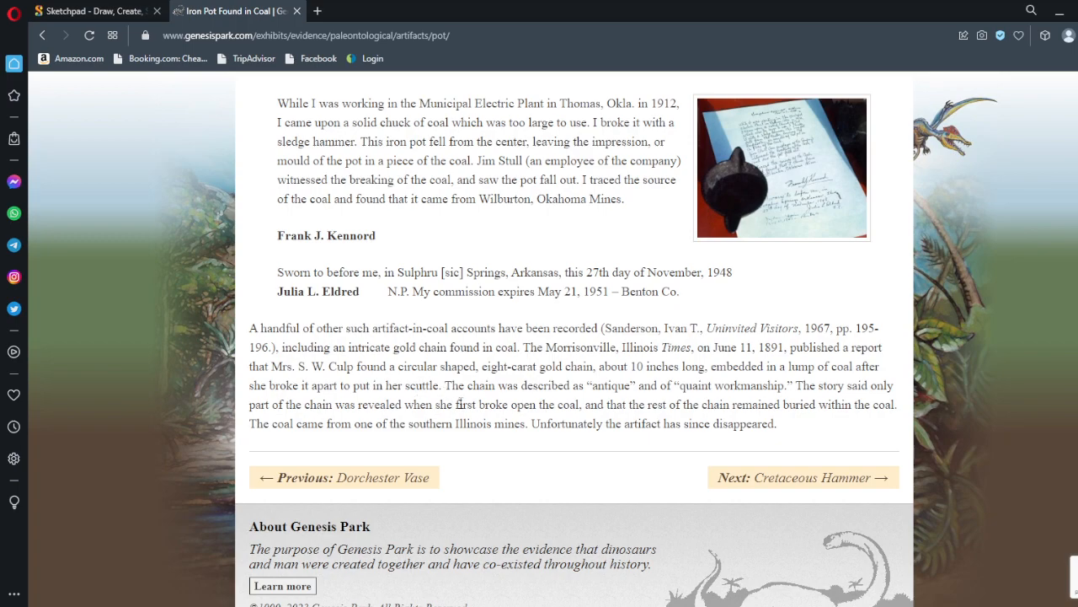
mouse_move(620, 391)
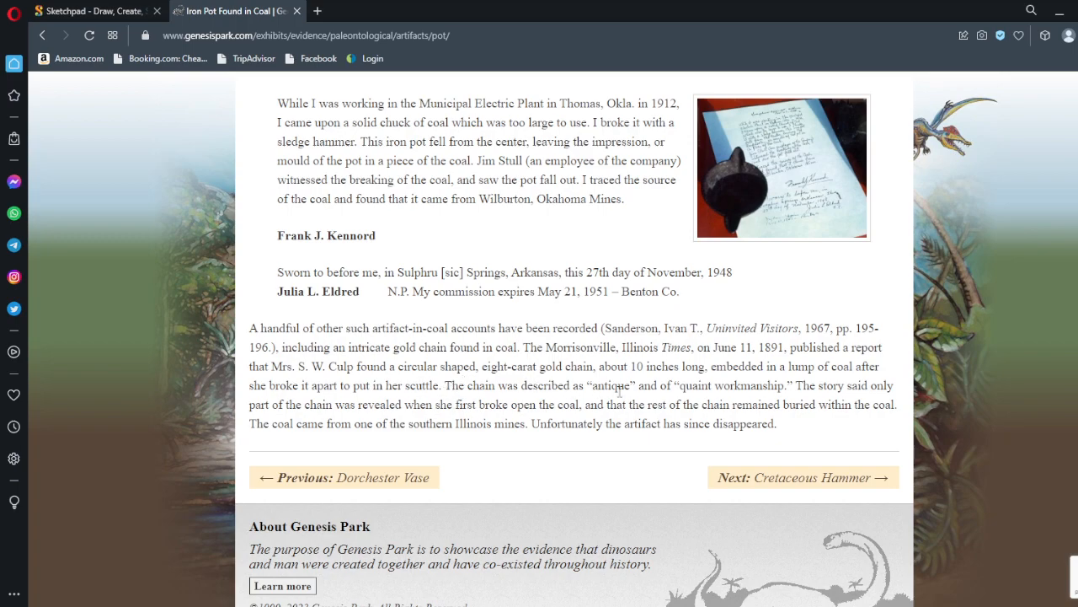
mouse_move(767, 386)
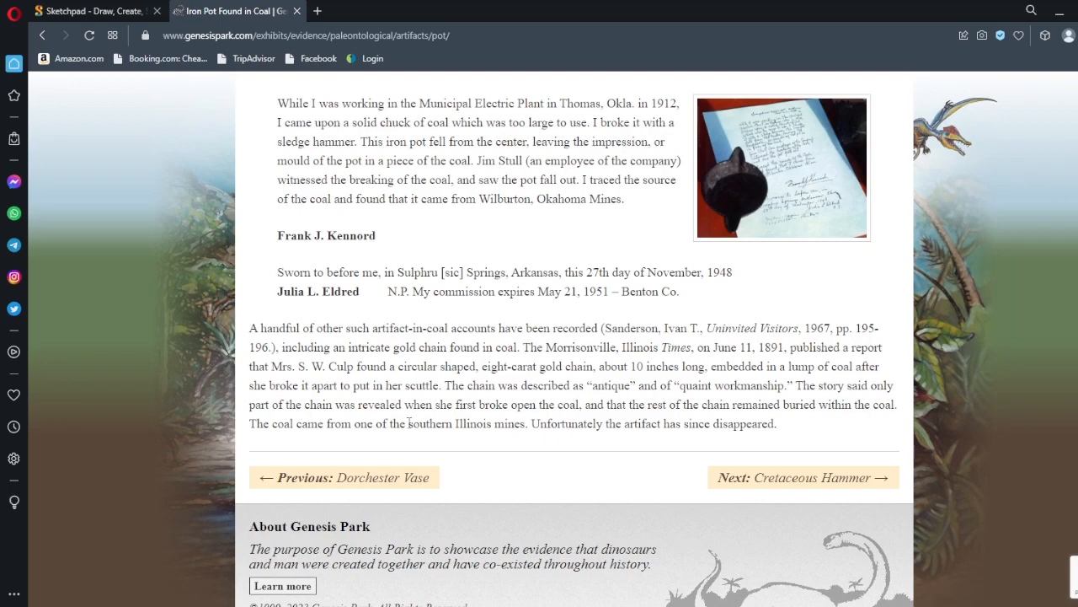
mouse_move(654, 428)
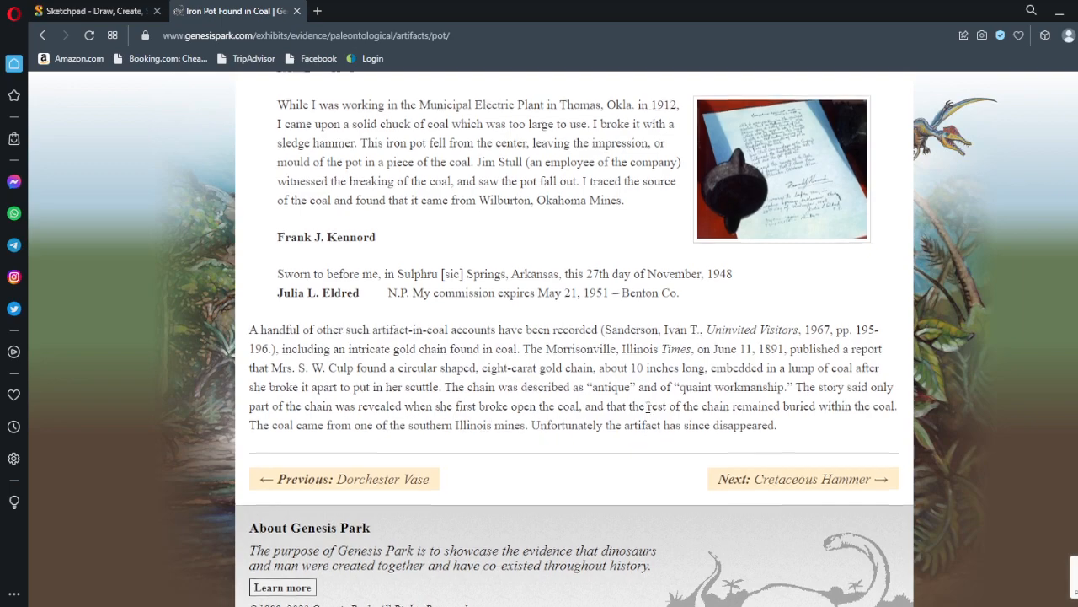
scroll("up", 3)
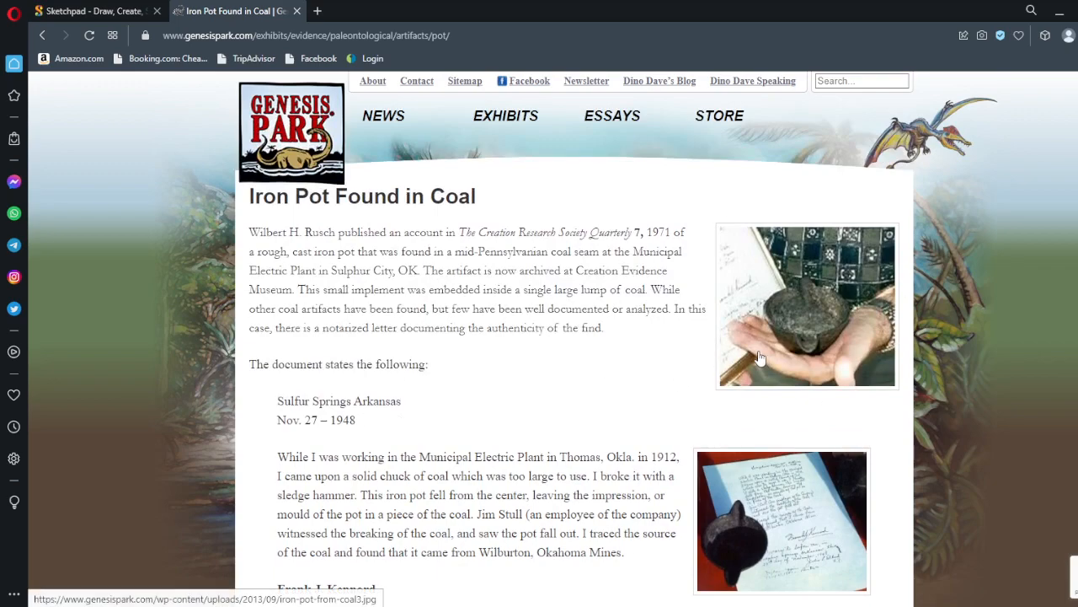
mouse_move(683, 364)
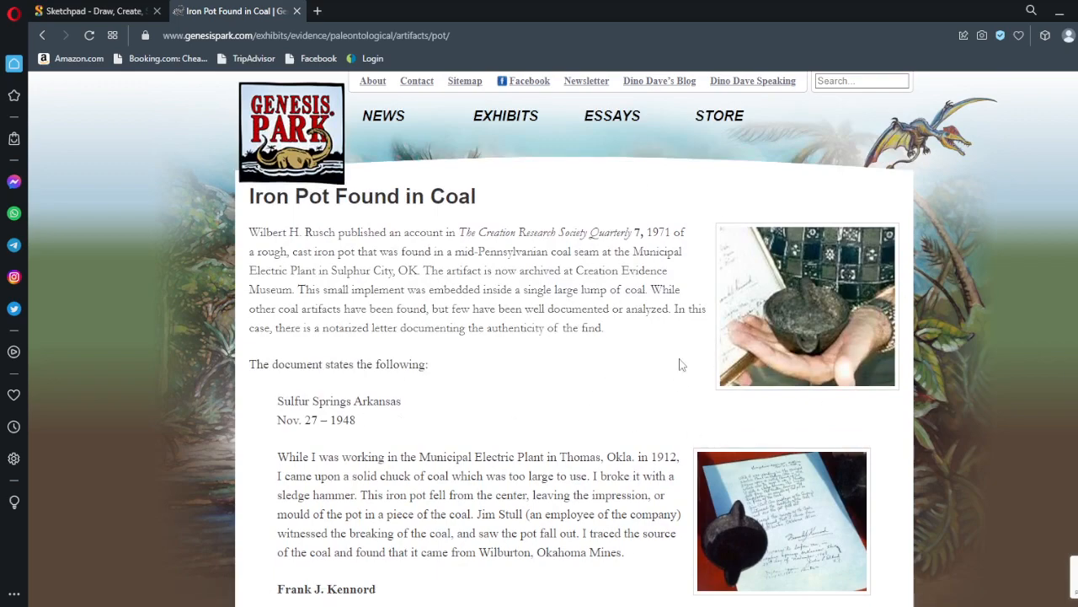
mouse_move(836, 337)
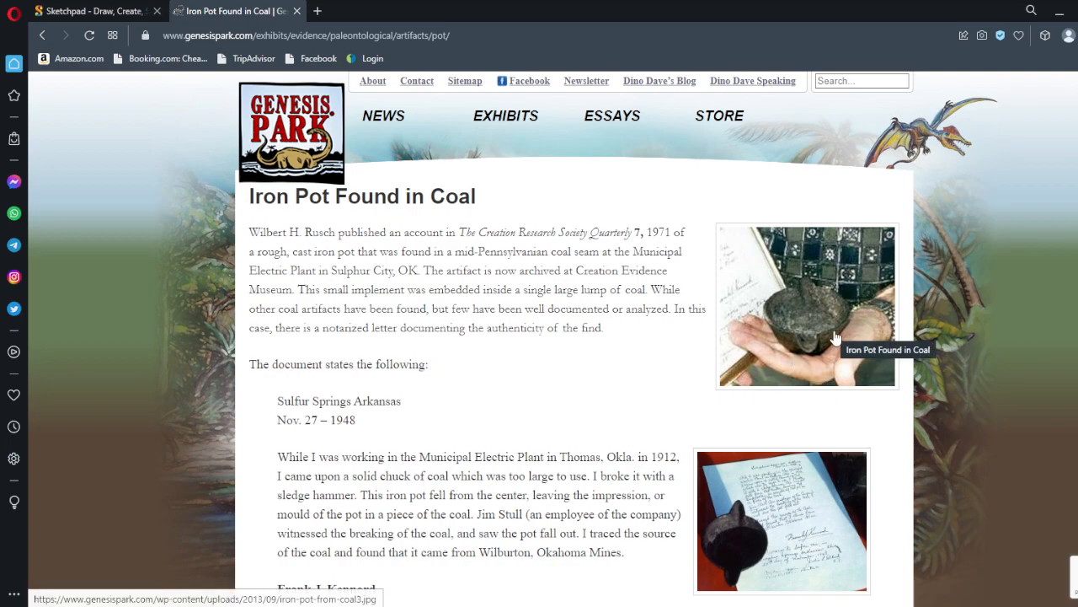
mouse_move(814, 315)
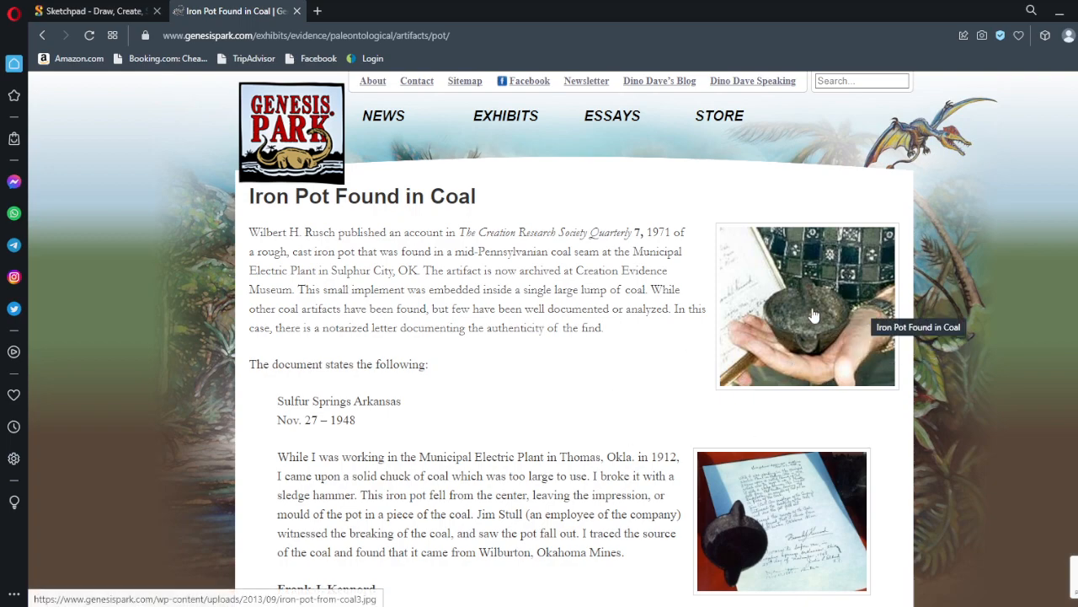
mouse_move(814, 344)
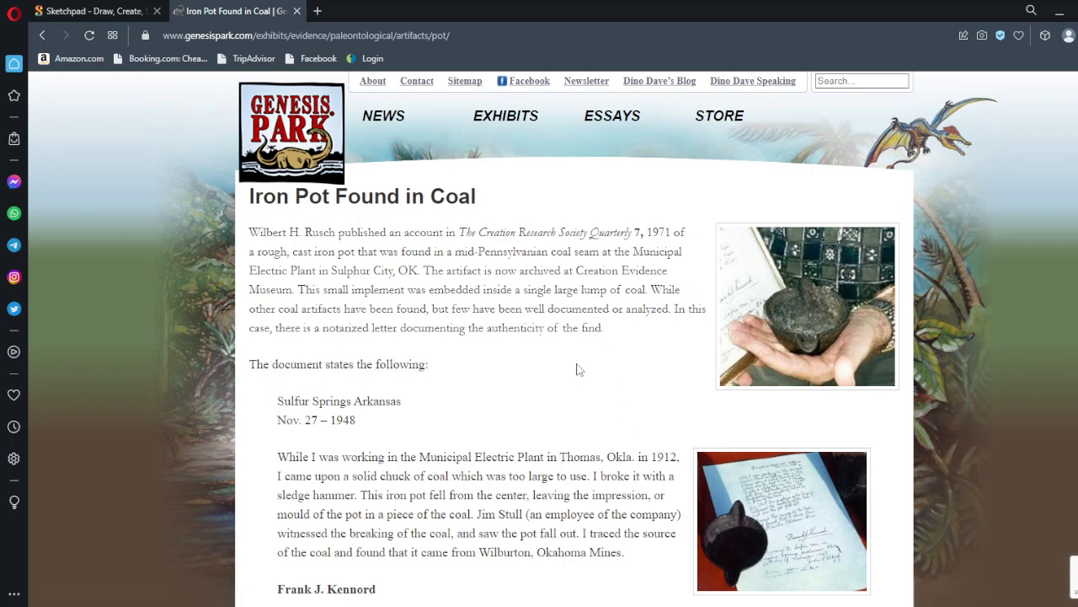
mouse_move(339, 476)
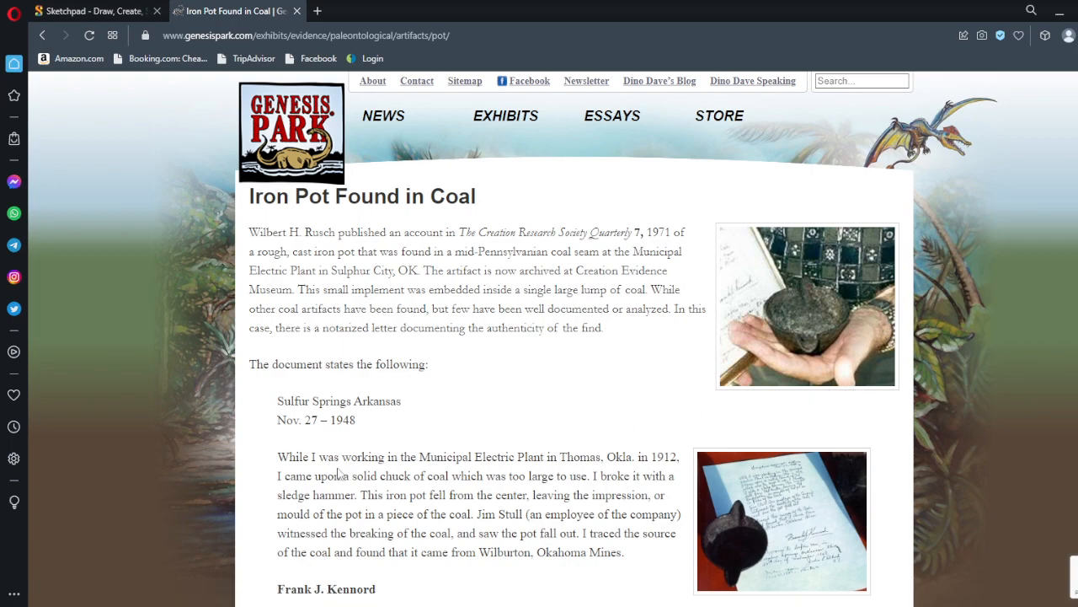